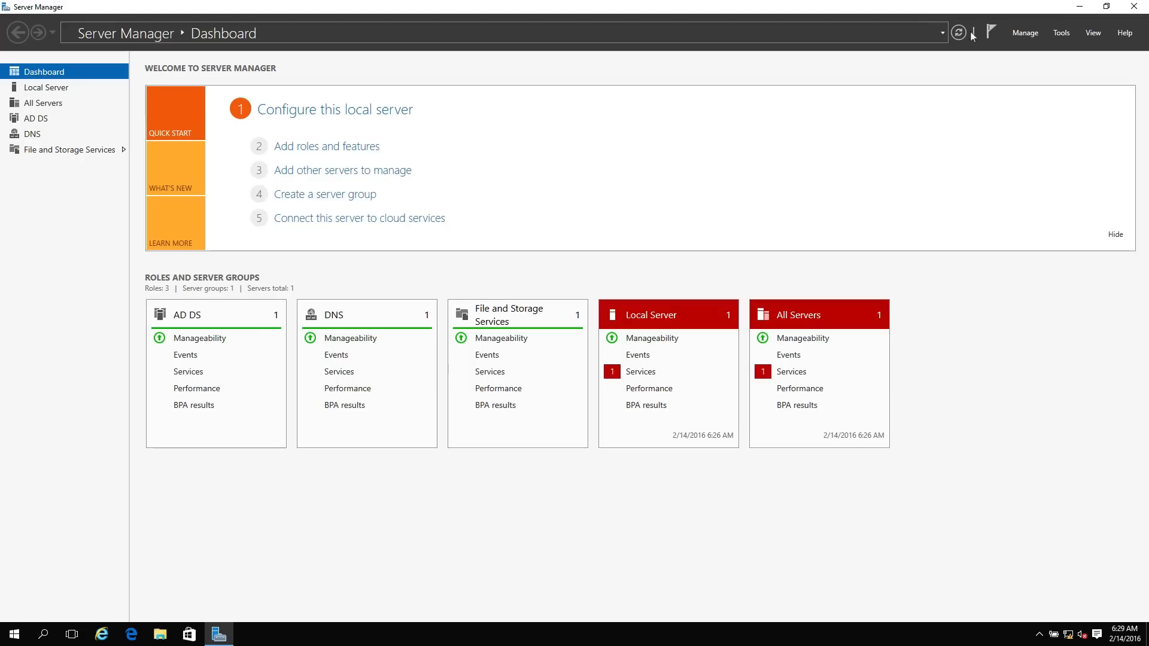
Step: Launch Active Directory Users and Computers from the Tools menu for TESTDOMAIN.internal
click(1061, 32)
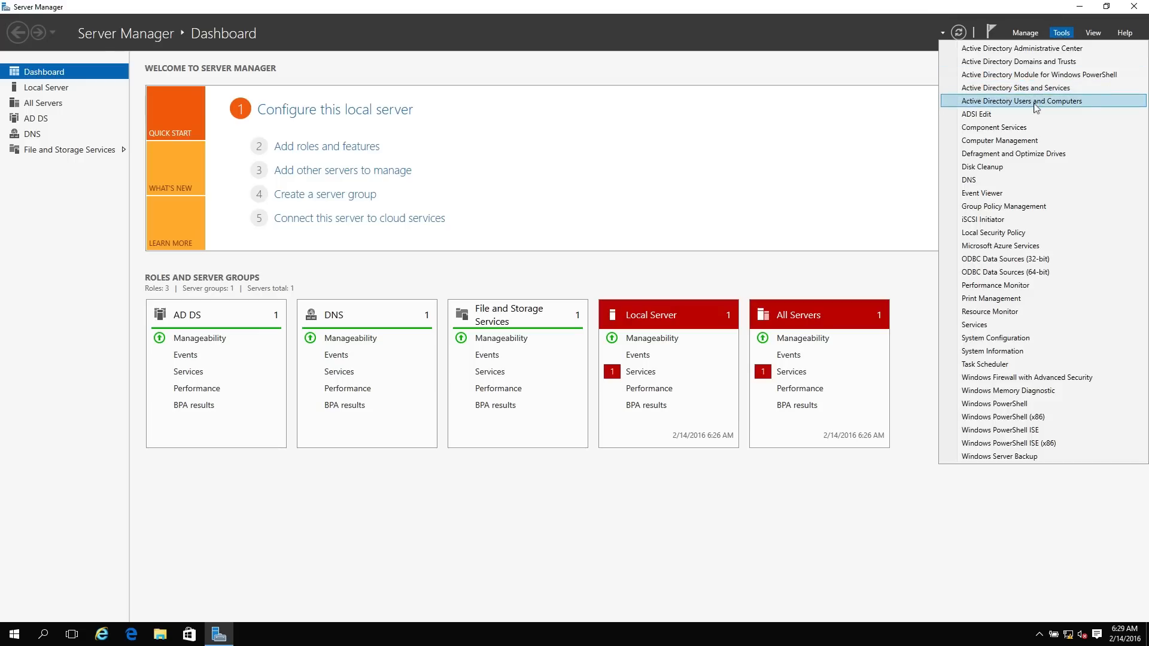
click(1027, 101)
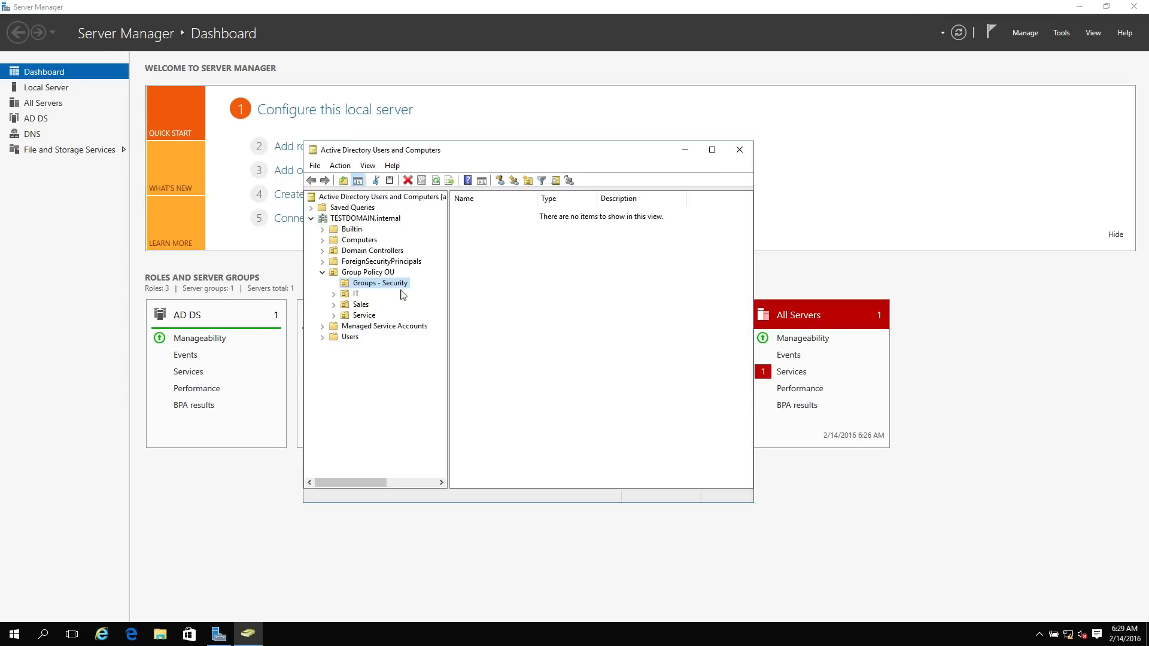